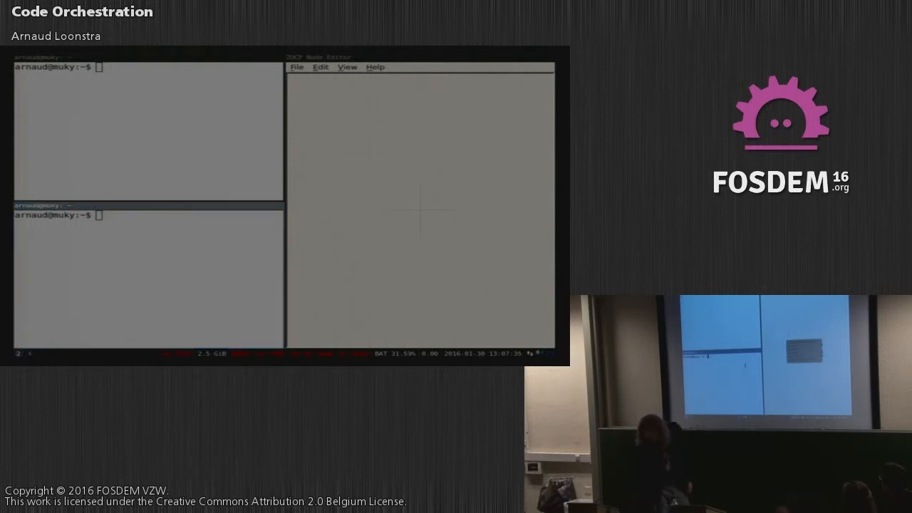
# Step: Run zemit.sh in the upper terminal so the emitter node with float, interval, counter and string appears
pyautogui.click(225, 121)
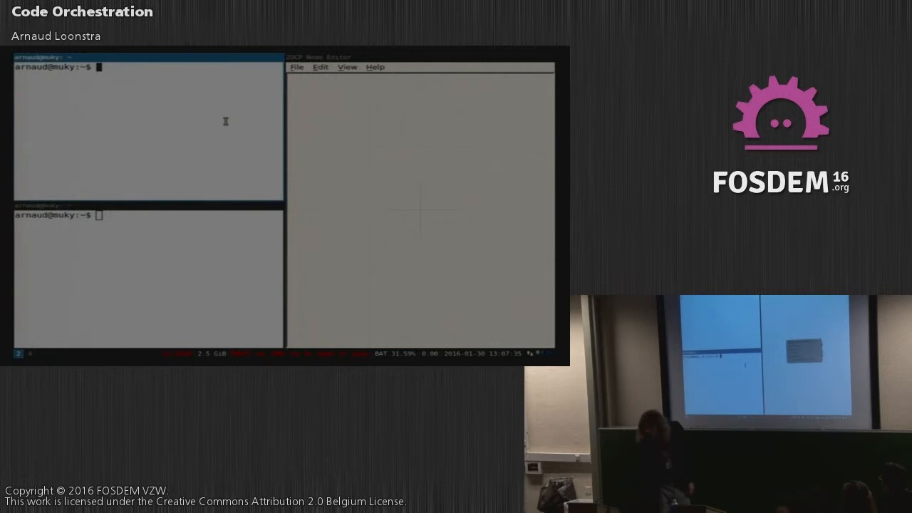
pyautogui.write('zemit.sh')
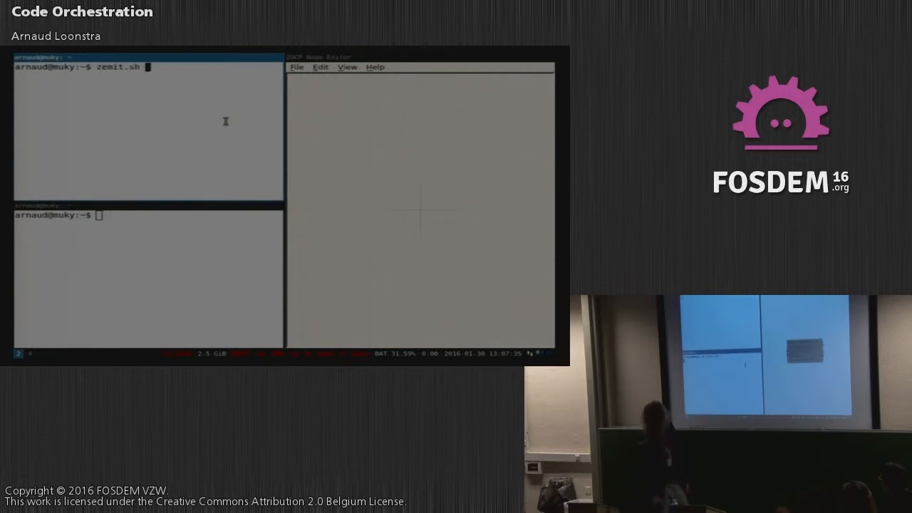
pyautogui.press('Return')
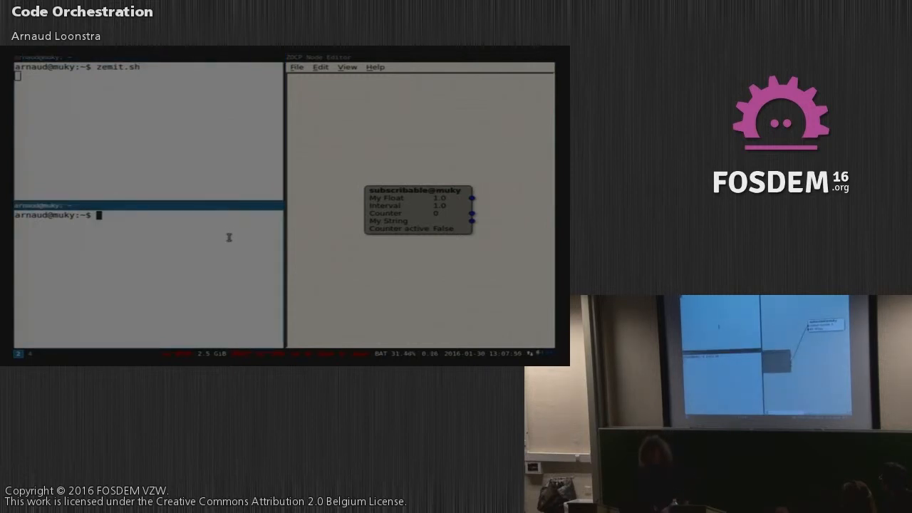
# Step: Run zrecv.sh in the lower terminal so the subscriber node appears linked to the emitter's counter
pyautogui.write('z')
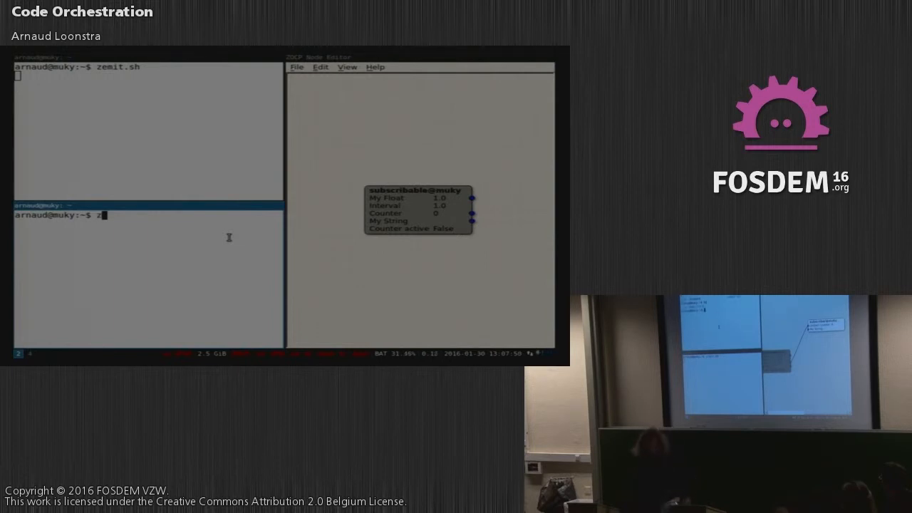
pyautogui.write('rec')
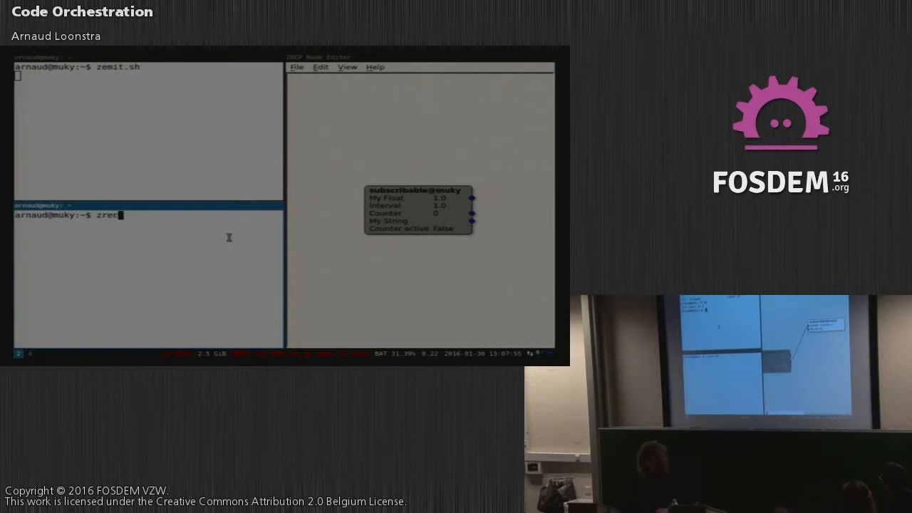
pyautogui.write('v.sh')
pyautogui.click(148, 131)
pyautogui.write('z')
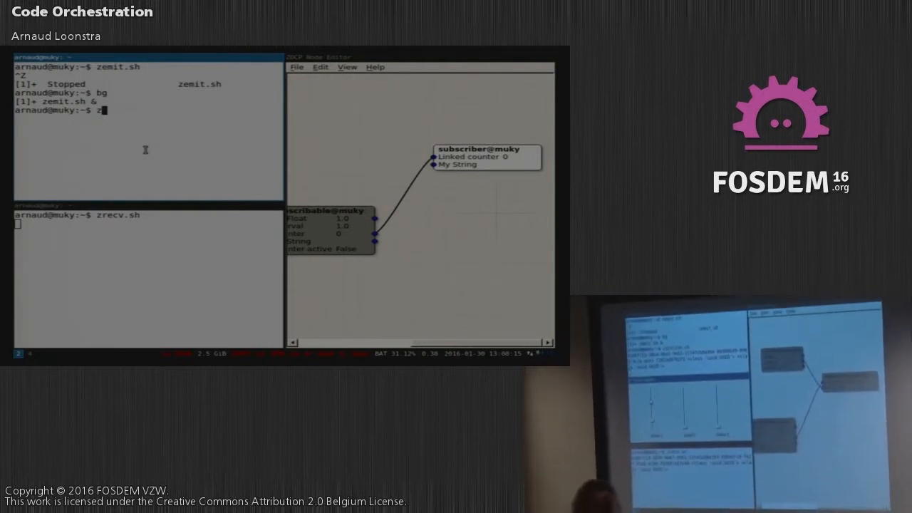
# Step: Run qtslide.sh, then move the QT Sliders node to the upper left of the canvas
pyautogui.write('qtslide.sh')
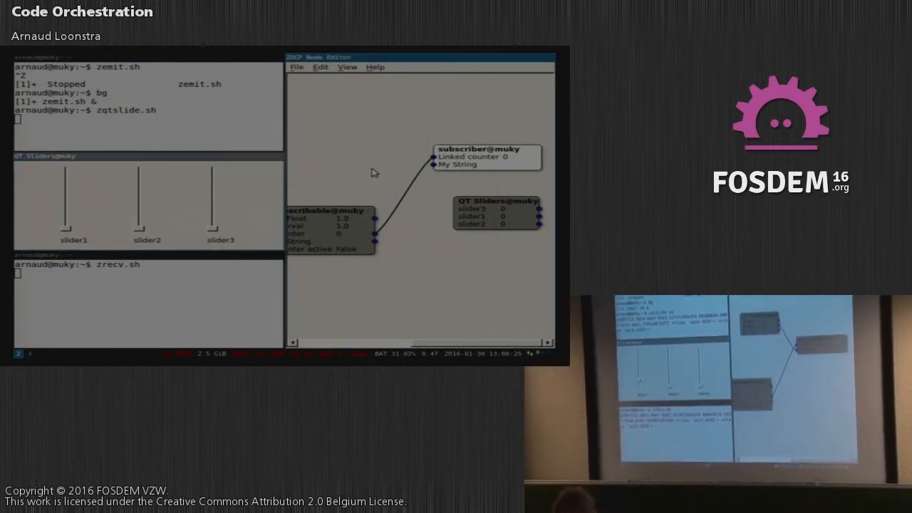
pyautogui.moveTo(496, 211); pyautogui.dragTo(371, 150)
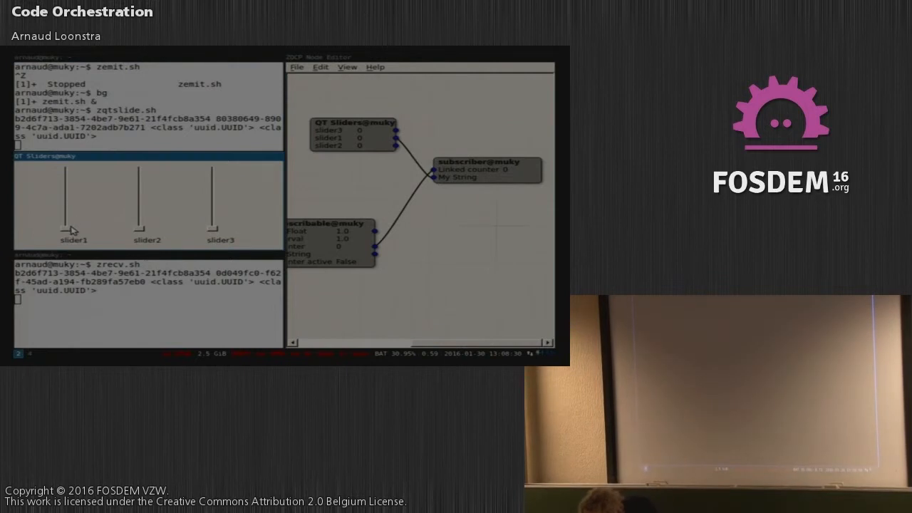
pyautogui.moveTo(74, 207); pyautogui.dragTo(74, 171)
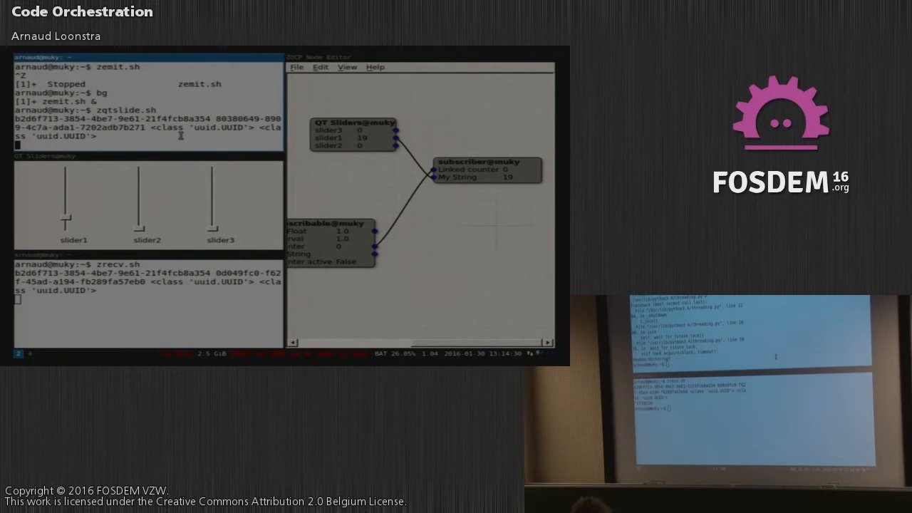
# Step: Interrupt the running Qt sliders actor with Ctrl+C in its terminal
pyautogui.press('ctrl+c')
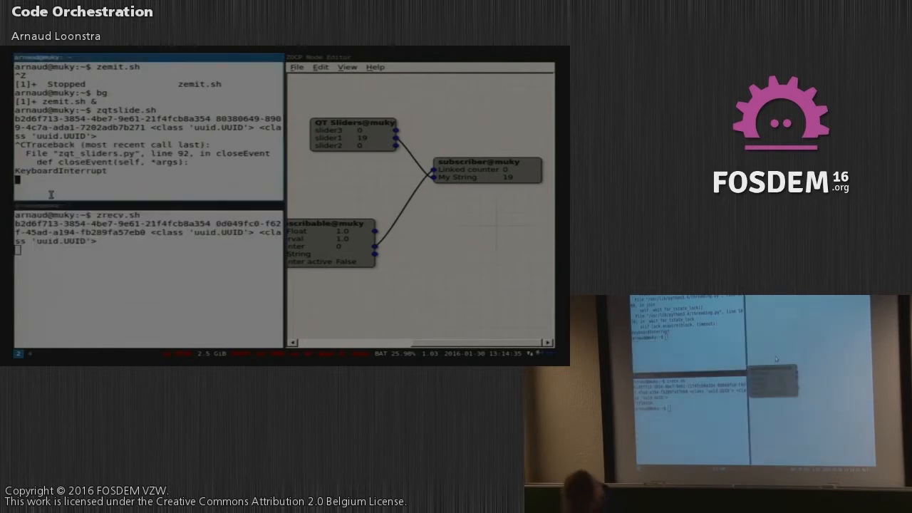
pyautogui.moveTo(84, 188)
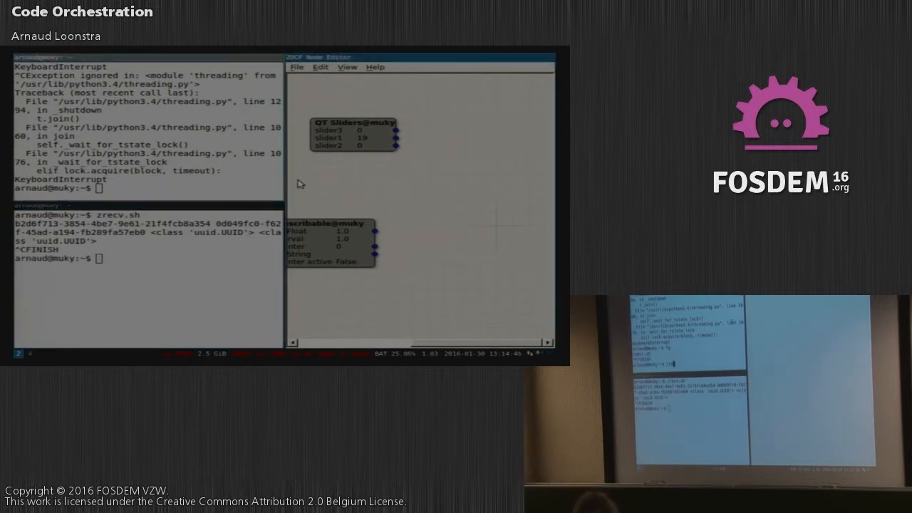
pyautogui.moveTo(356, 183)
pyautogui.write('fg')
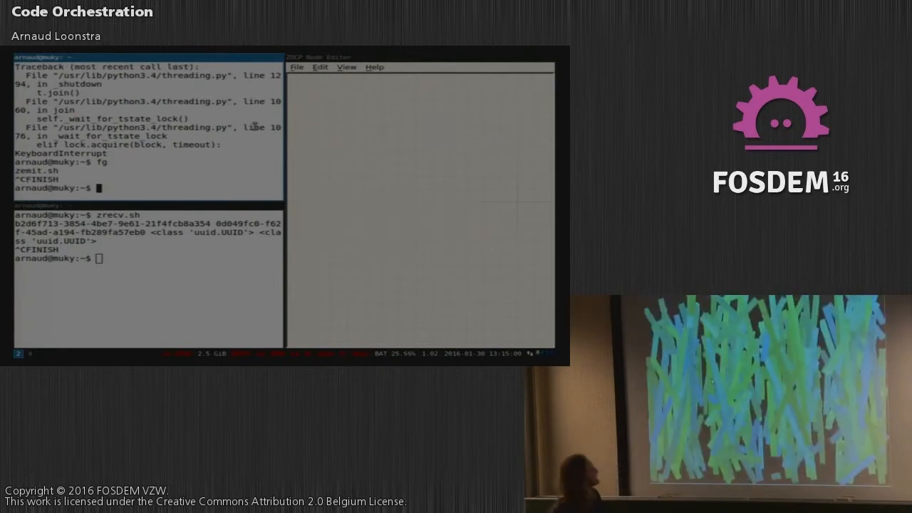
# Step: Run ztest1.sh to start the four-thread painting test and its Painter actor
pyautogui.write('ztest')
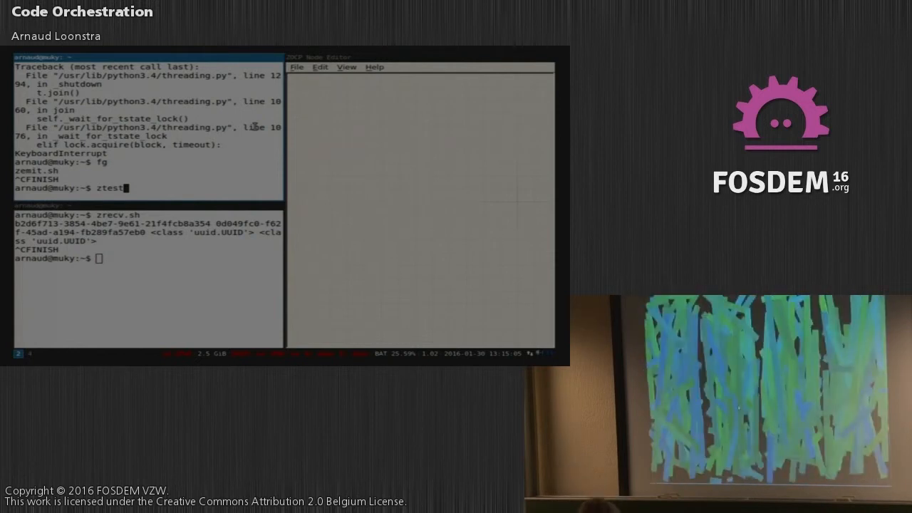
pyautogui.write('1.sh')
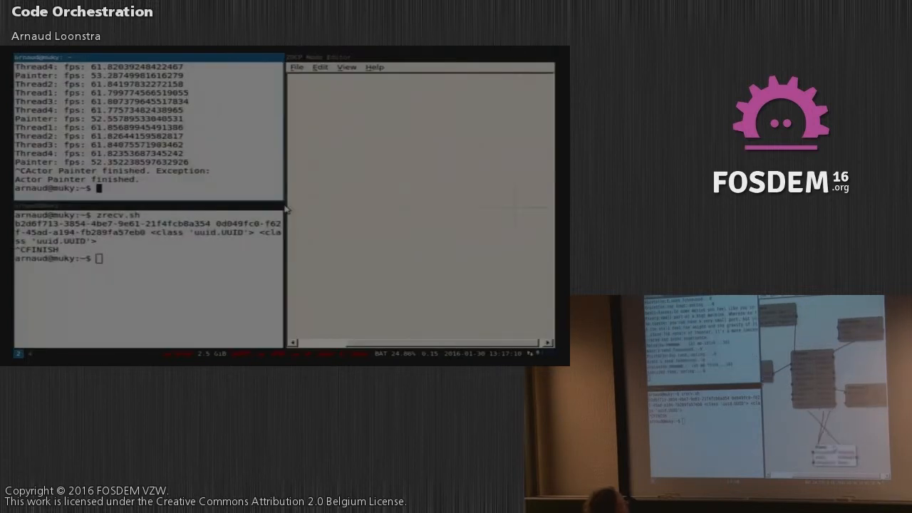
# Step: Run ztest2.sh in the top terminal to start the second test actor
pyautogui.write('ztes')
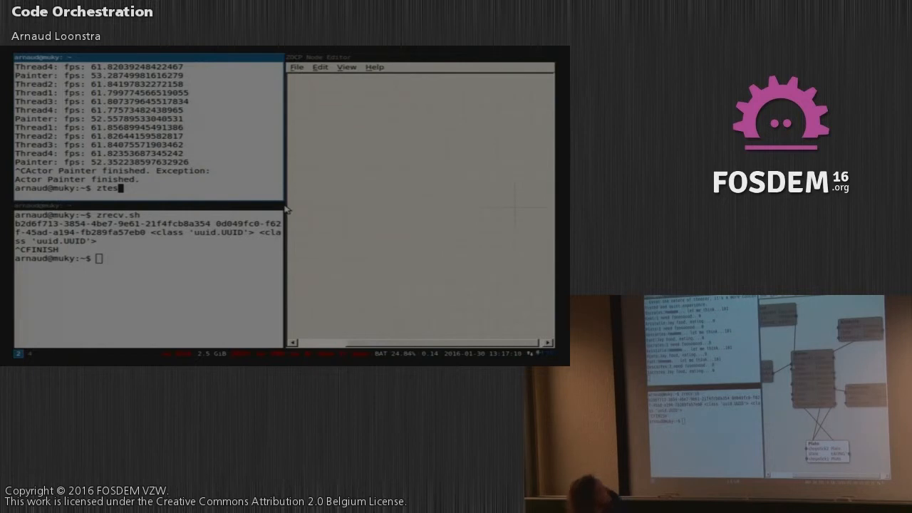
pyautogui.write('t2')
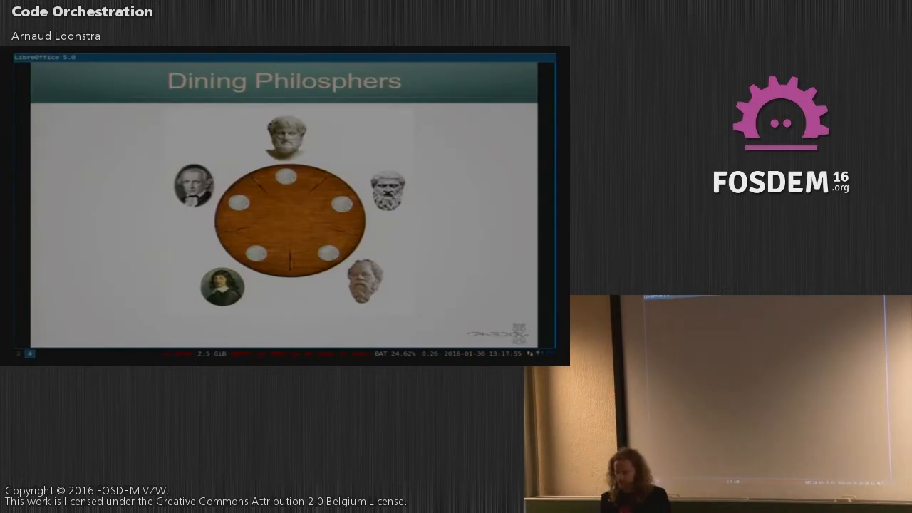
# Step: Advance the slideshow from Dining Philosophers to the Test 3 slide
pyautogui.press('Right')
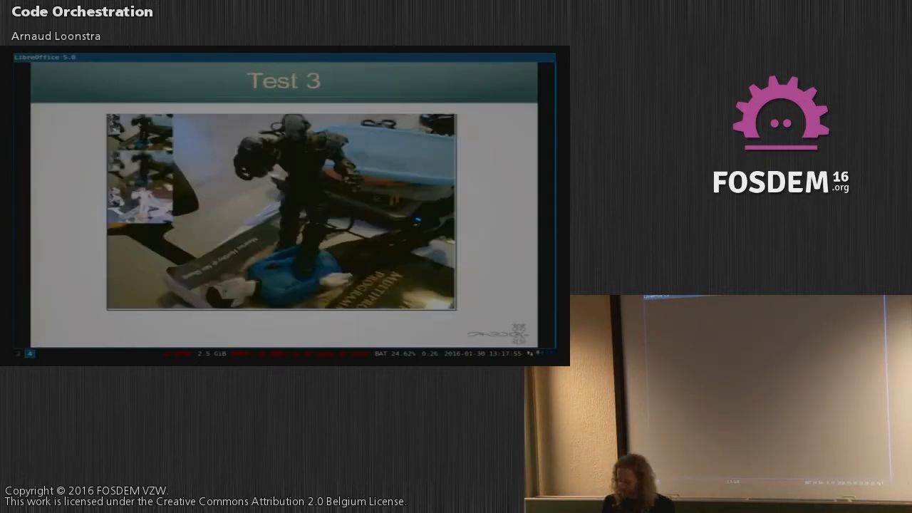